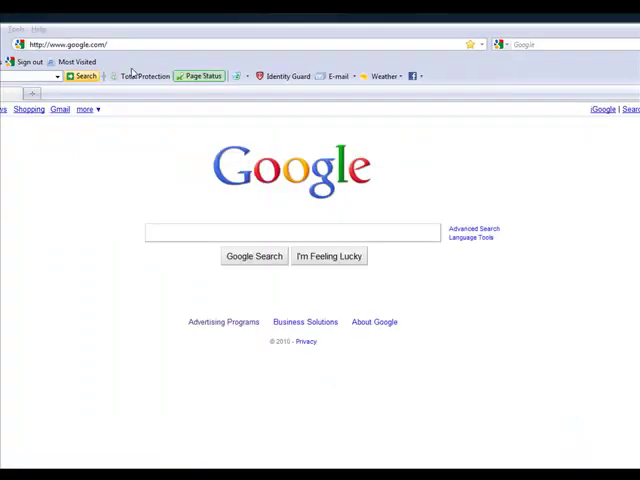
click(115, 46)
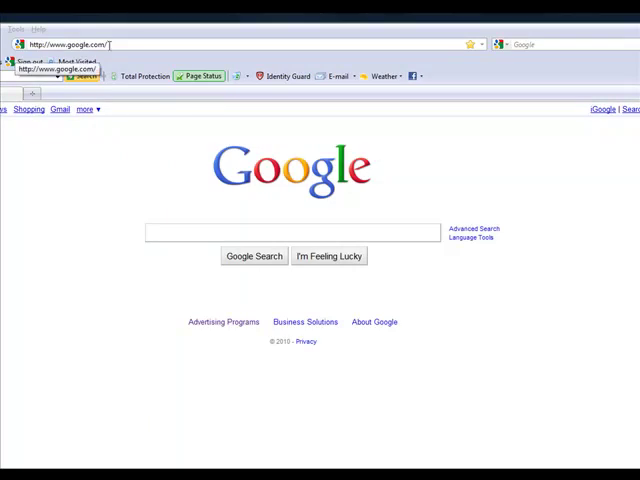
text(www)
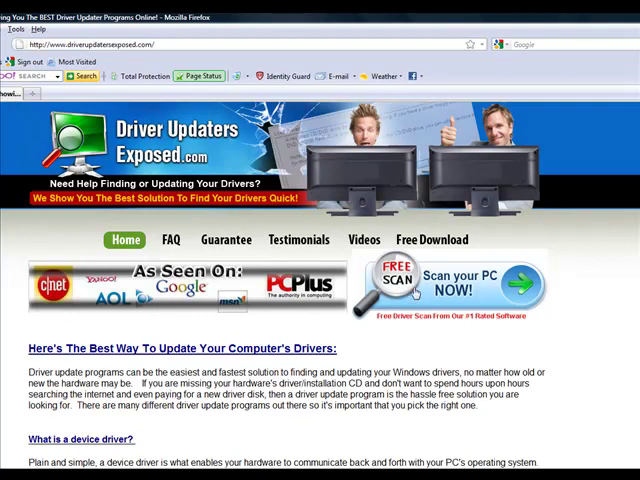
Launch the 'Free Scan – Scan your PC NOW!' banner and cancel the DriverFinderSetup.exe download
click(468, 290)
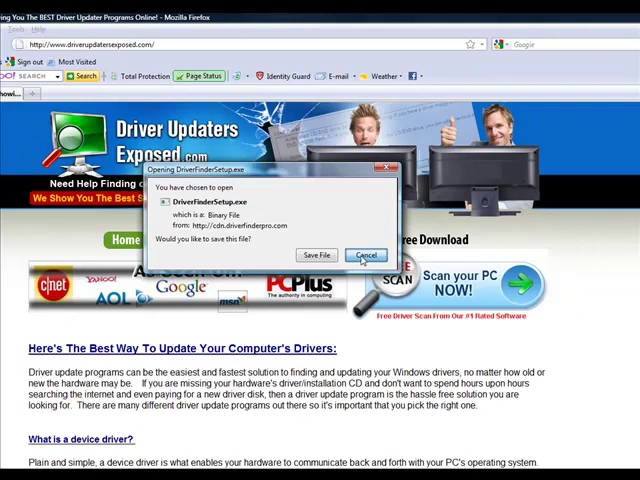
click(367, 254)
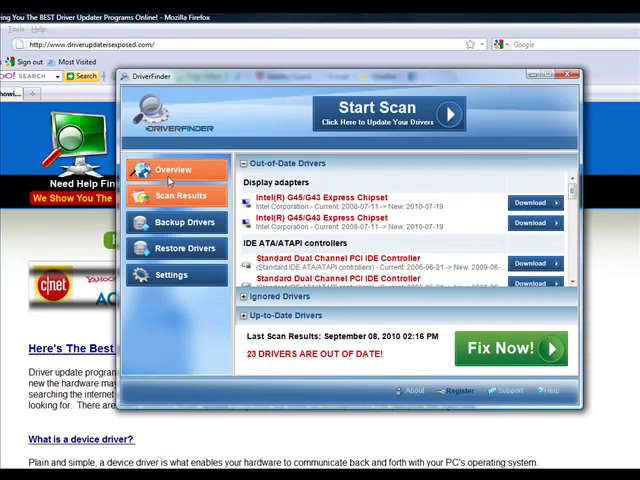
click(173, 169)
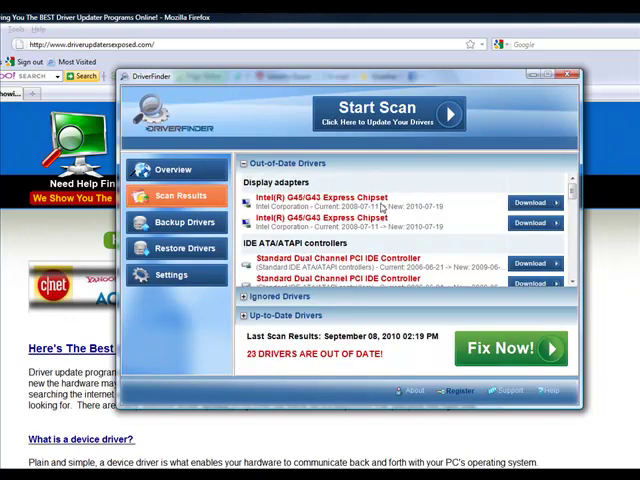
mouse_move(405, 217)
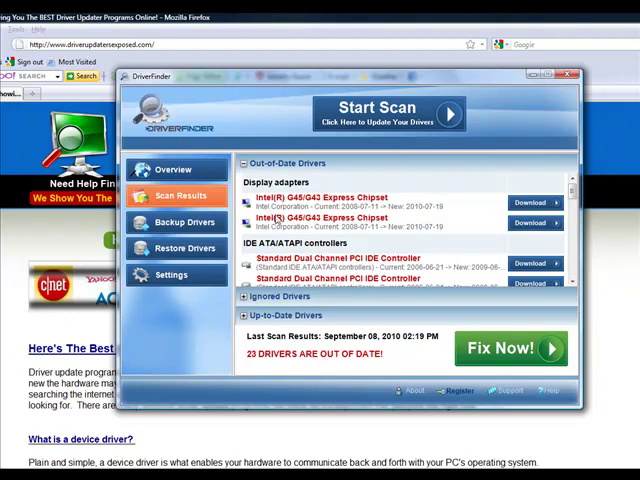
mouse_move(528, 202)
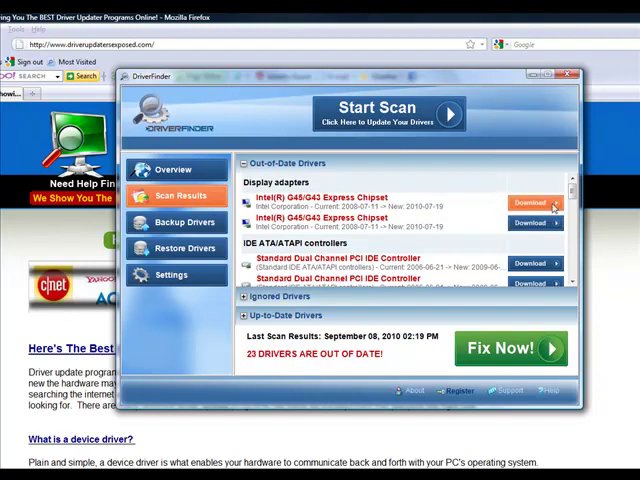
click(174, 169)
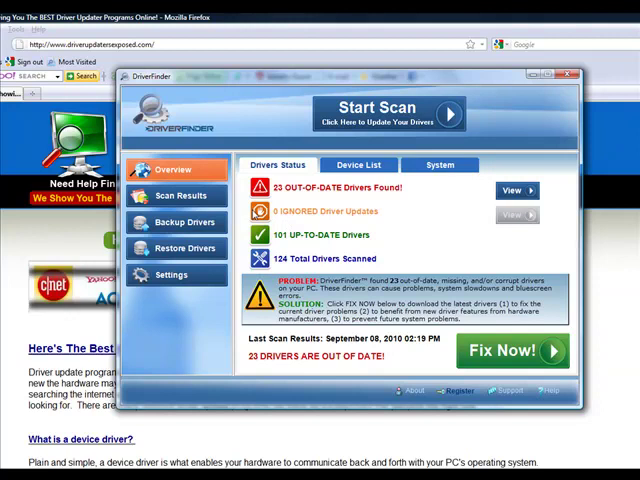
mouse_move(316, 222)
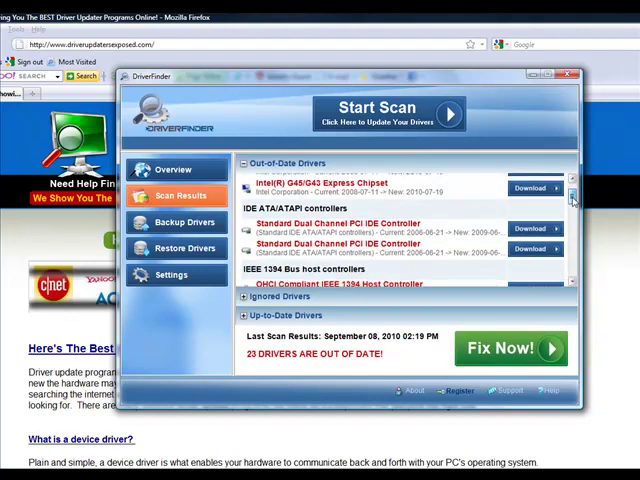
scroll(down, 3)
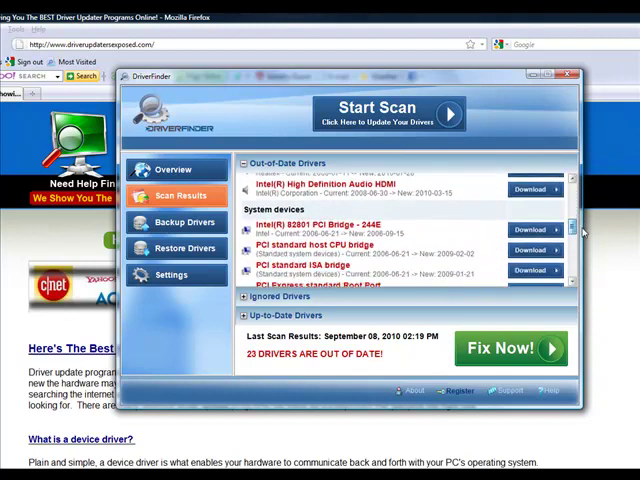
scroll(down, 3)
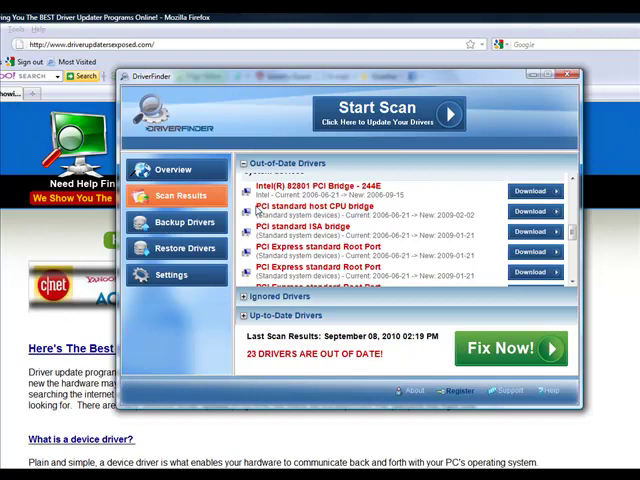
mouse_move(378, 226)
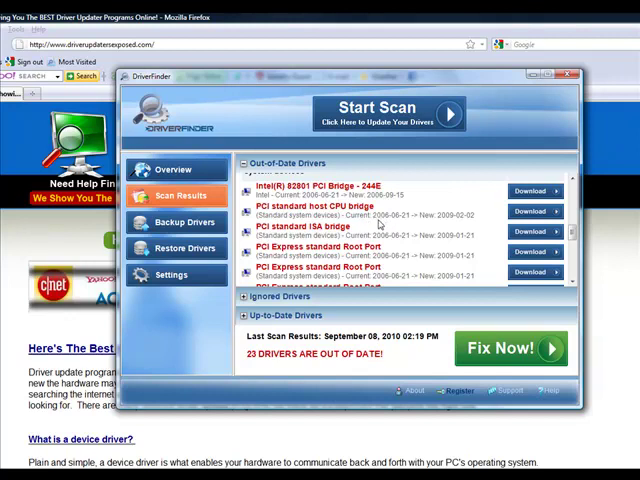
mouse_move(435, 220)
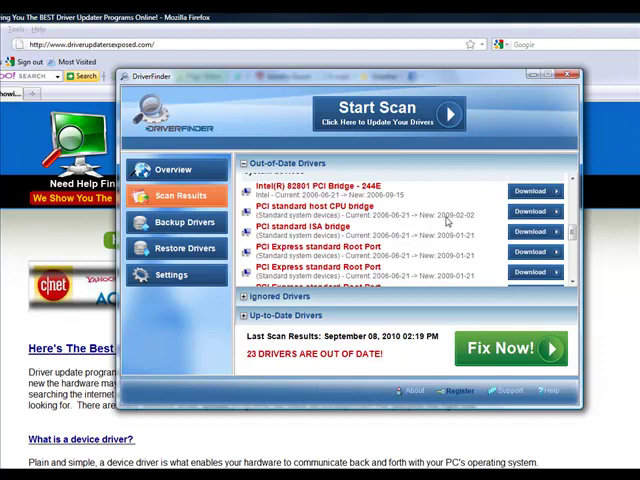
mouse_move(464, 220)
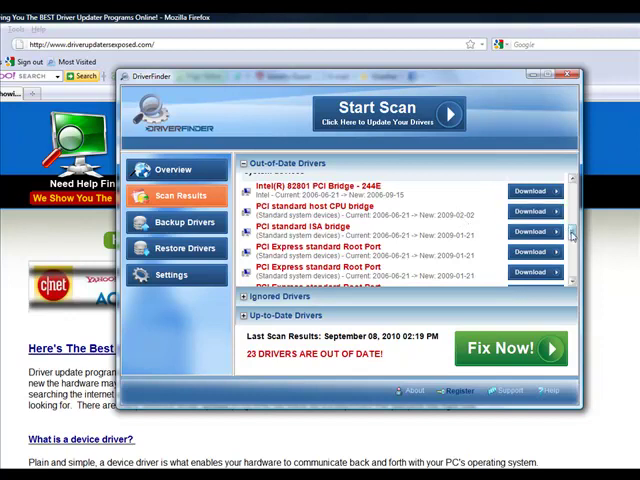
scroll(down, 3)
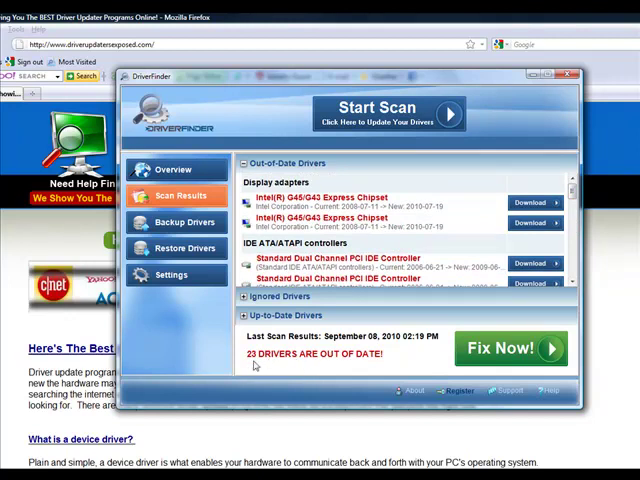
Show the Overview's Drivers Status tab with 23 out-of-date and 124 scanned drivers
click(175, 169)
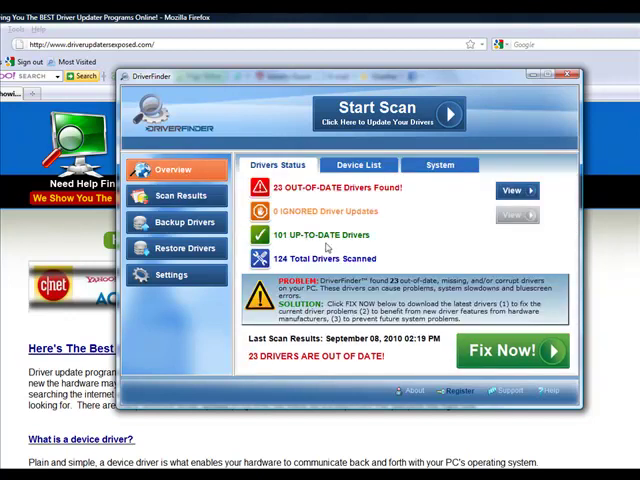
mouse_move(364, 360)
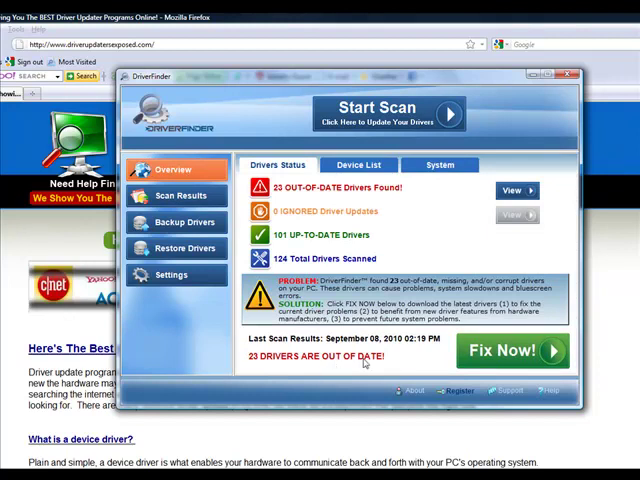
mouse_move(522, 353)
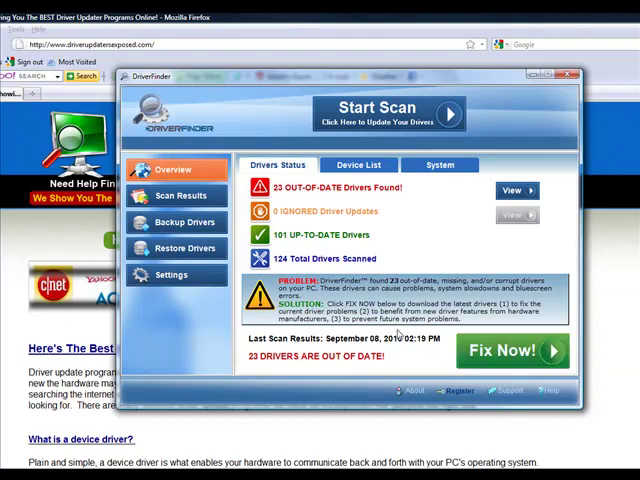
mouse_move(184, 222)
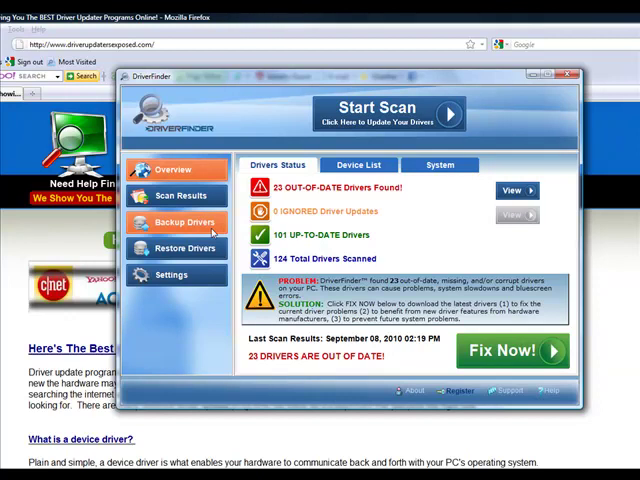
click(182, 221)
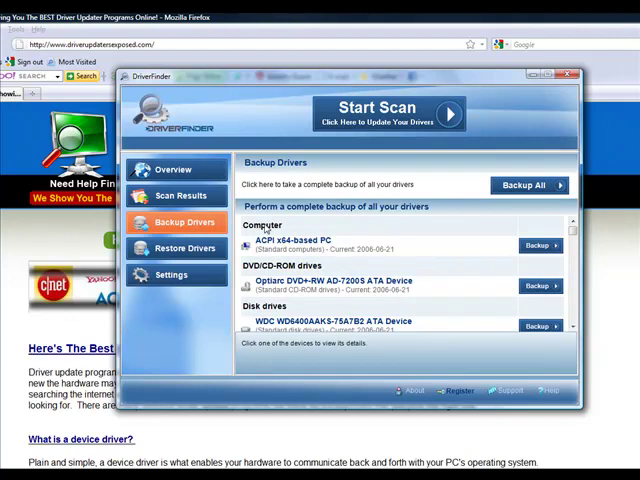
mouse_move(250, 228)
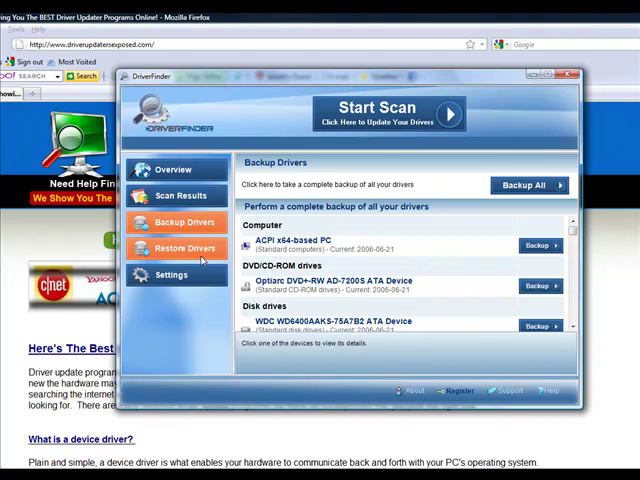
click(183, 247)
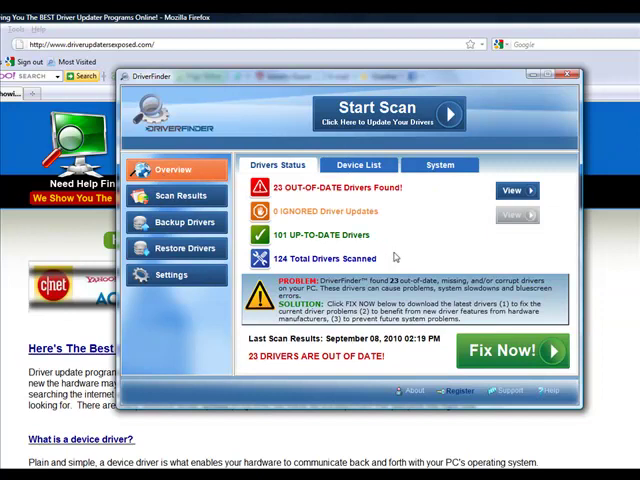
mouse_move(480, 250)
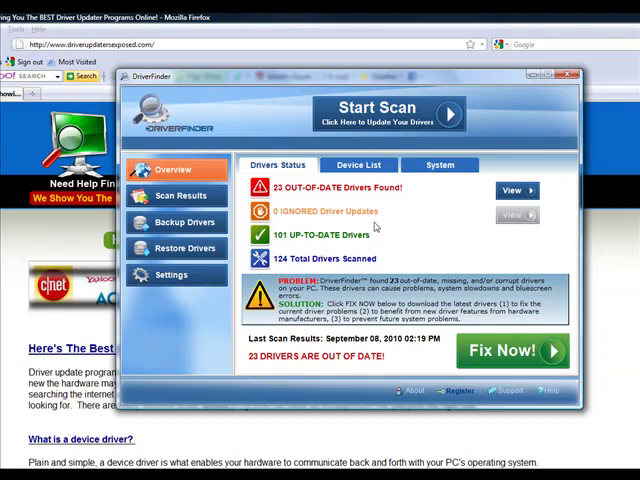
Minimize the DriverFinder window to reveal the Driver Updaters Exposed homepage
click(570, 75)
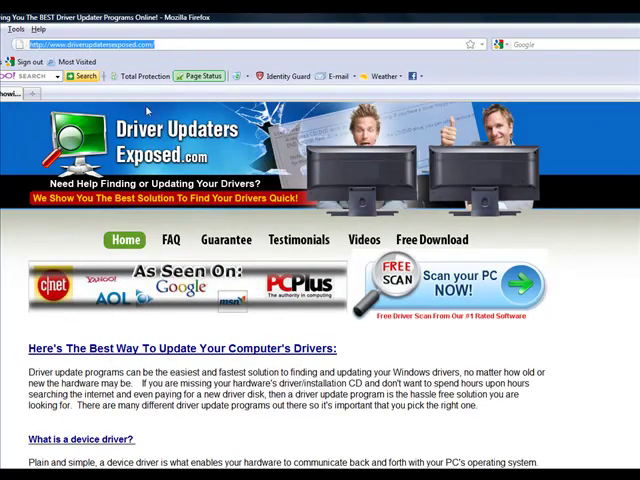
mouse_move(305, 215)
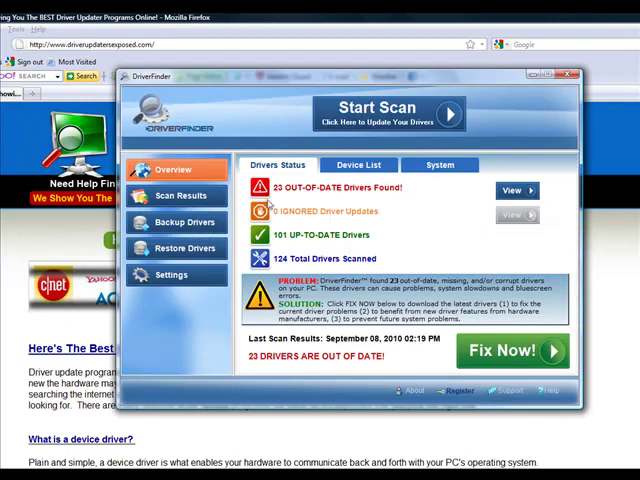
mouse_move(500, 352)
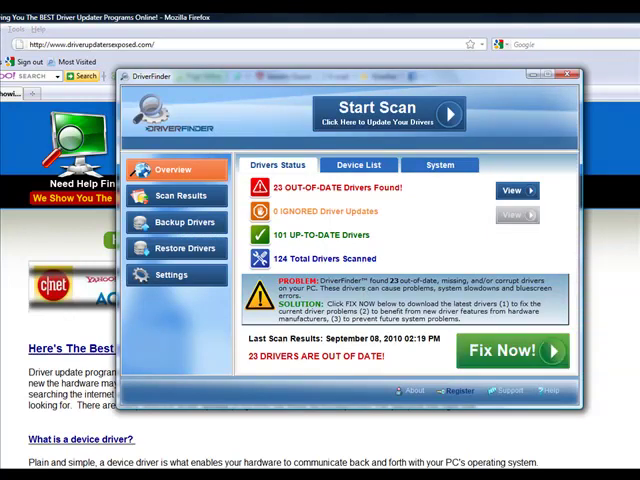
click(569, 75)
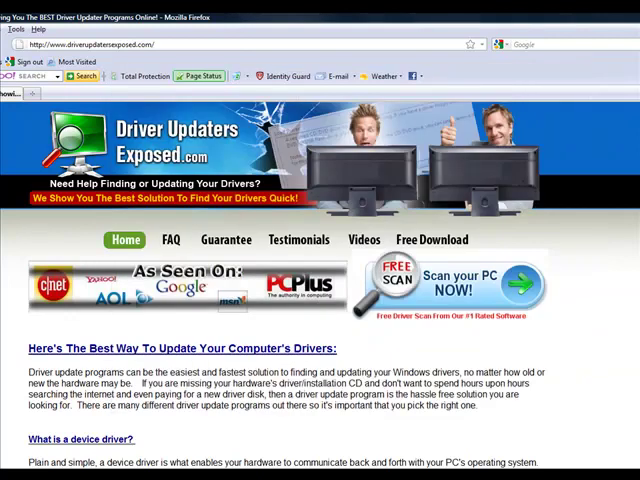